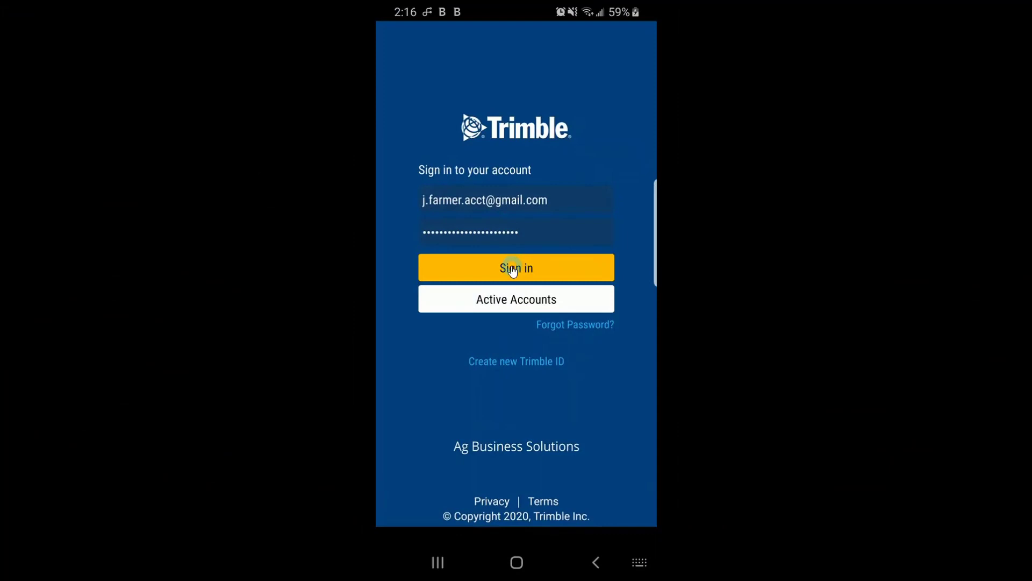
Sign in to the Demo Farms account and open its planned work orders list.
{"action": "left_click", "coordinate": [516, 267]}
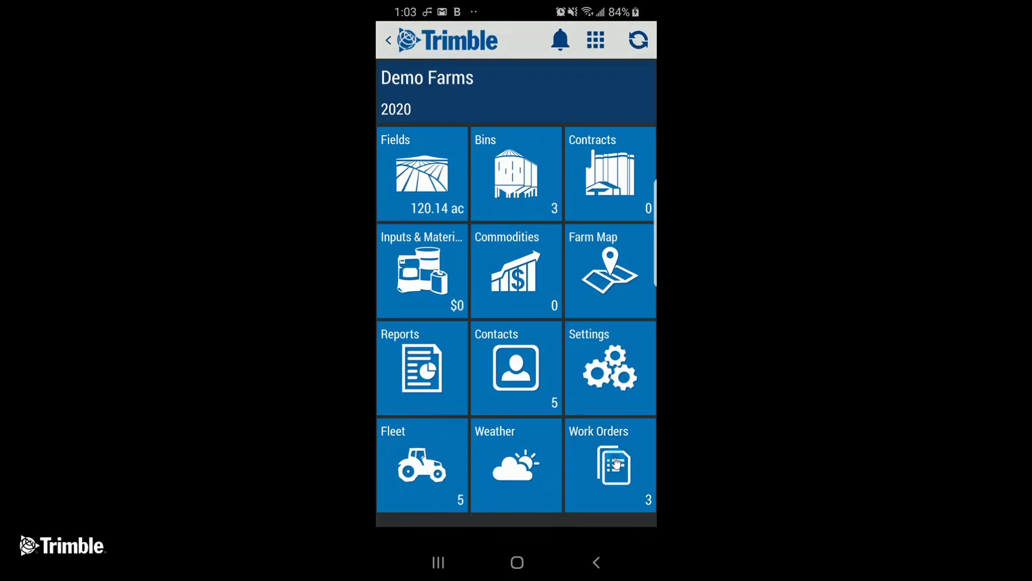
{"action": "left_click", "coordinate": [608, 464]}
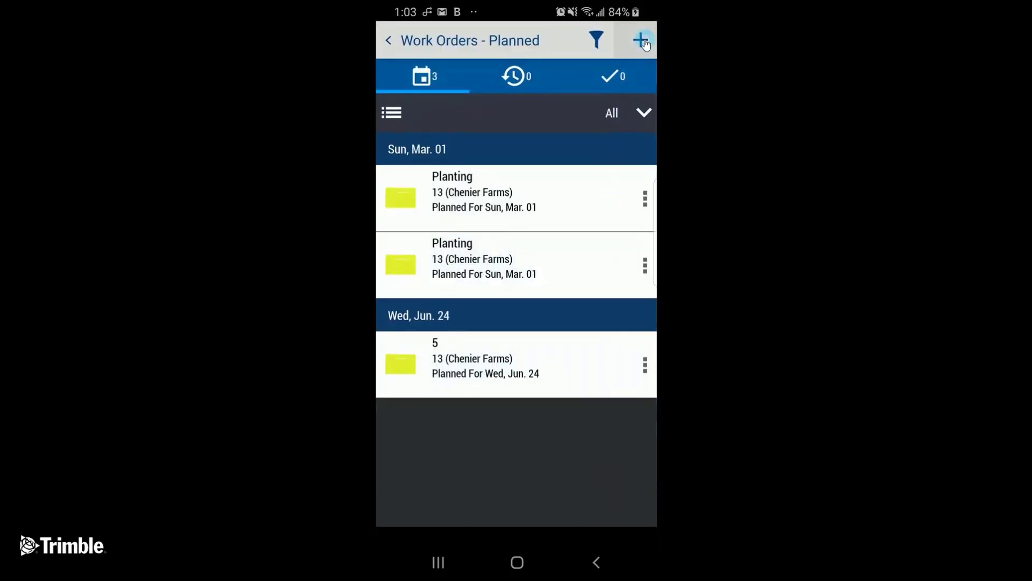
Create a new work order and attach fields 13 and 700 to it.
{"action": "left_click", "coordinate": [640, 39]}
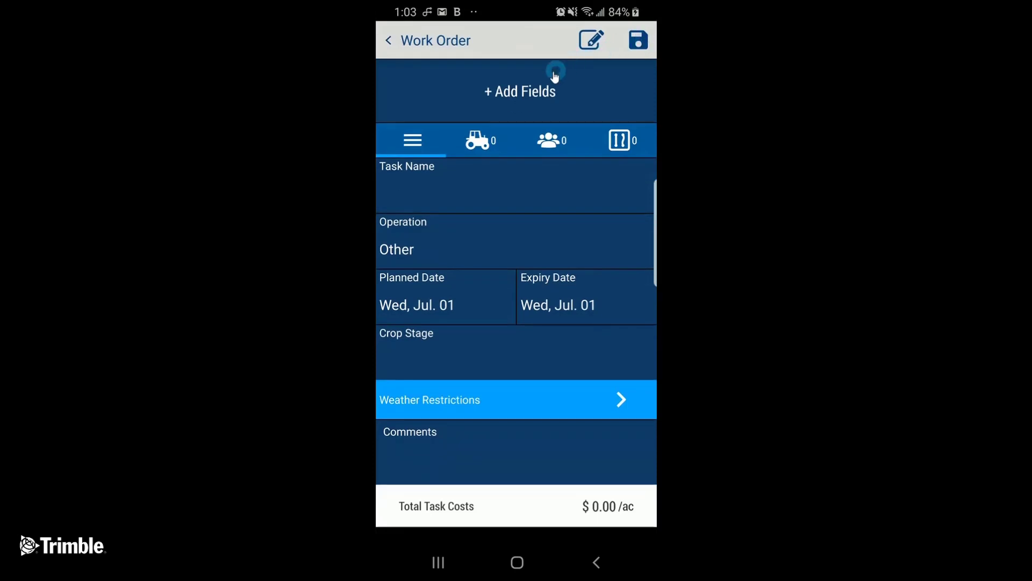
{"action": "left_click", "coordinate": [520, 91]}
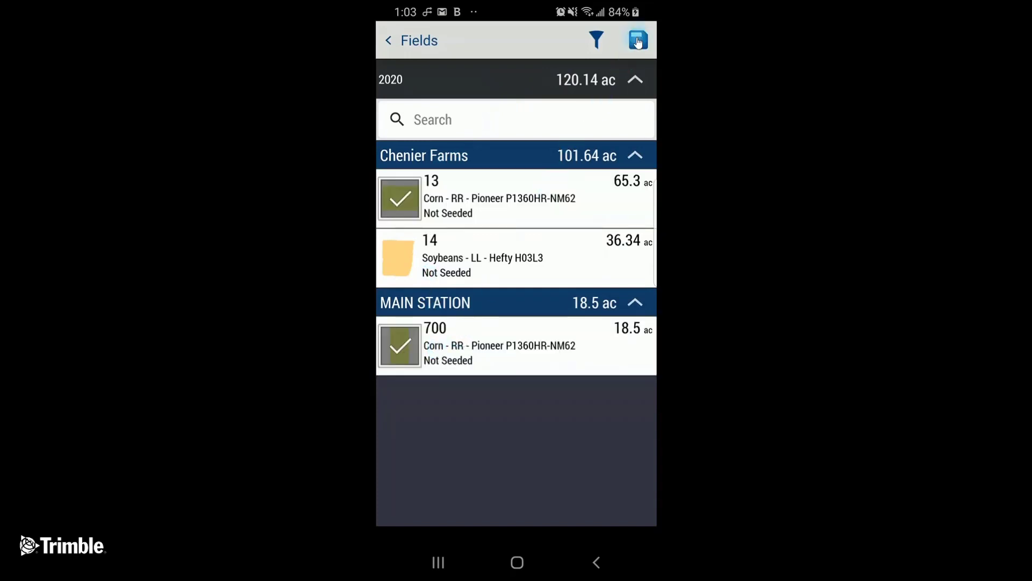
{"action": "left_click", "coordinate": [636, 39]}
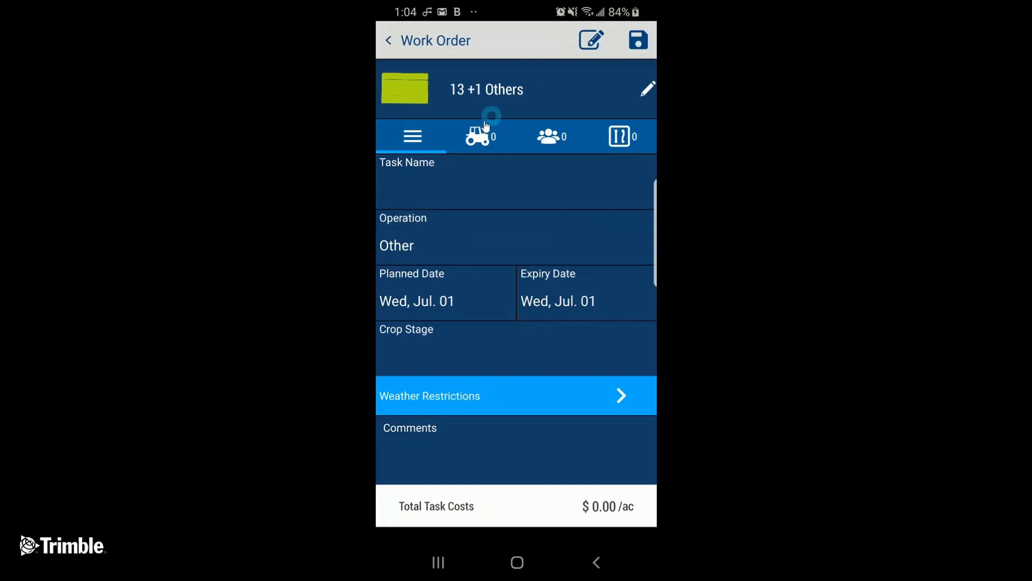
Enter 'Planting' as the task name and choose Planting as the operation.
{"action": "type", "text": "P"}
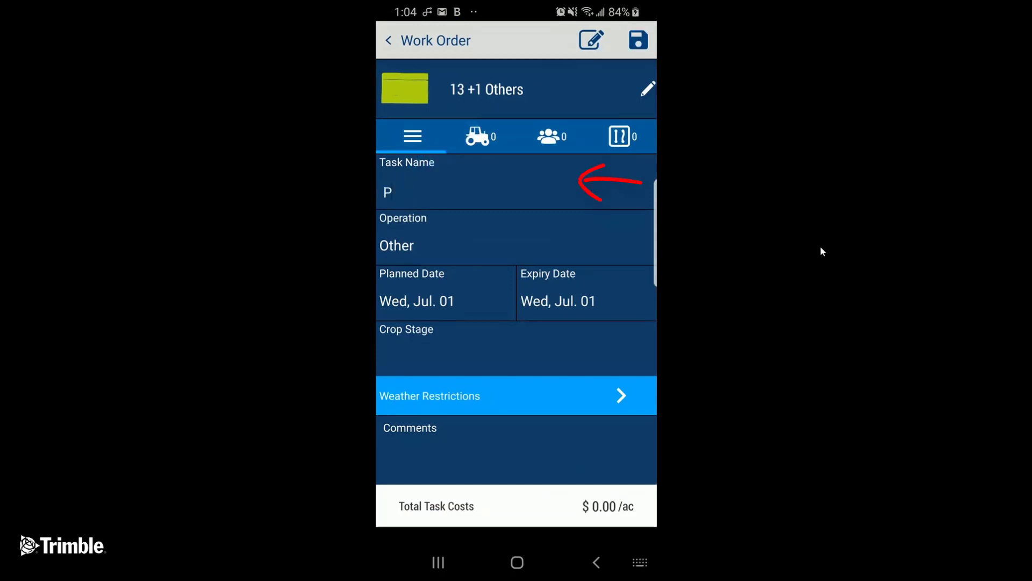
{"action": "type", "text": "Planting"}
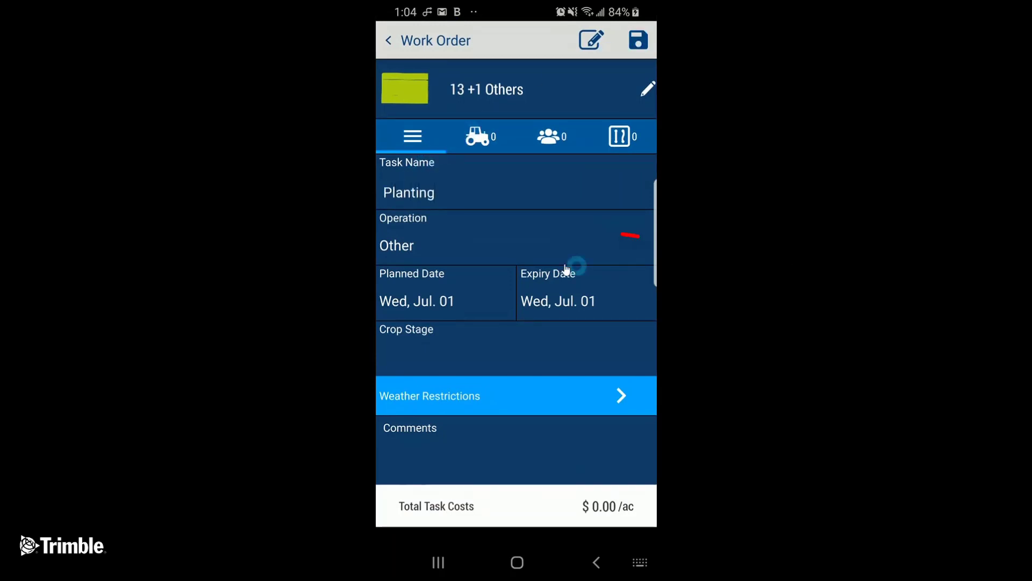
{"action": "left_click", "coordinate": [516, 245]}
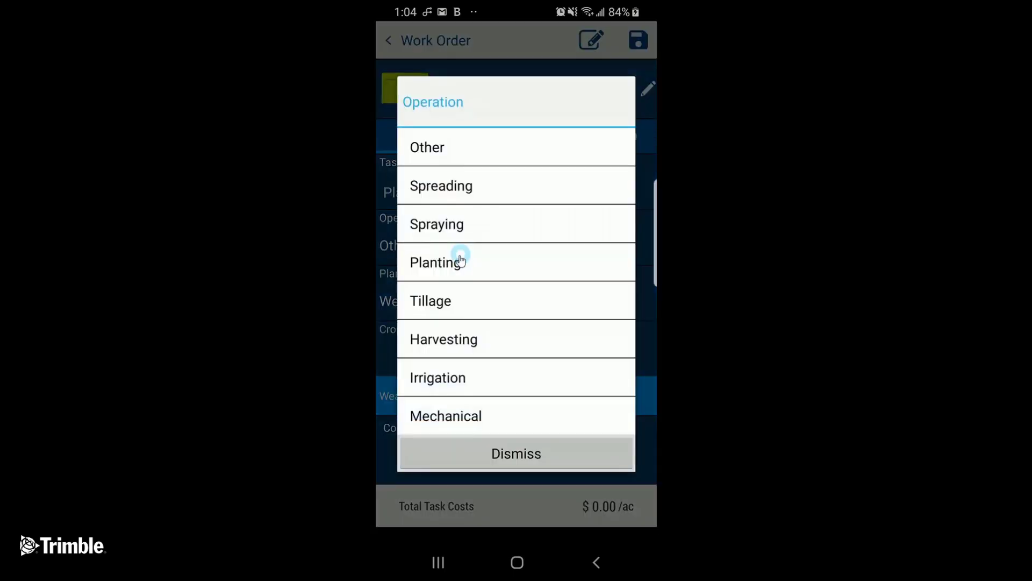
{"action": "left_click", "coordinate": [436, 262]}
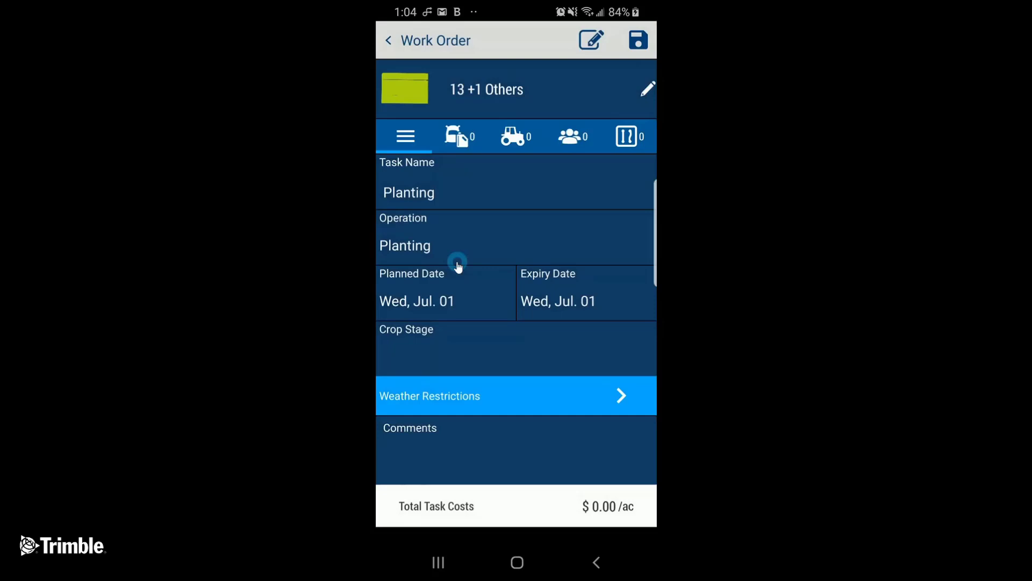
{"action": "left_click", "coordinate": [458, 136]}
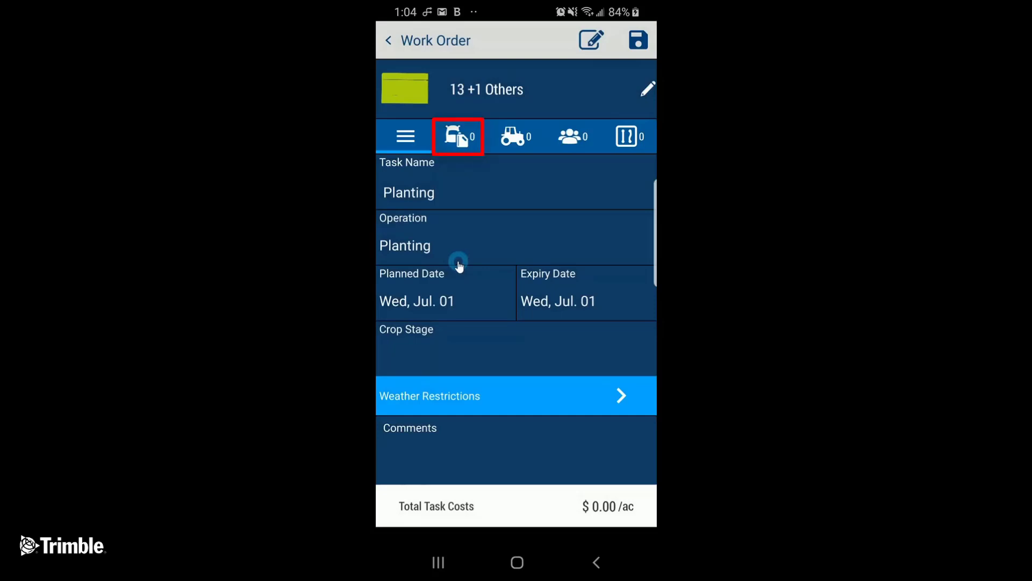
Set the planned date to Mar 01 2020 and the expiry date to Mar 03 2020.
{"action": "left_click", "coordinate": [446, 301]}
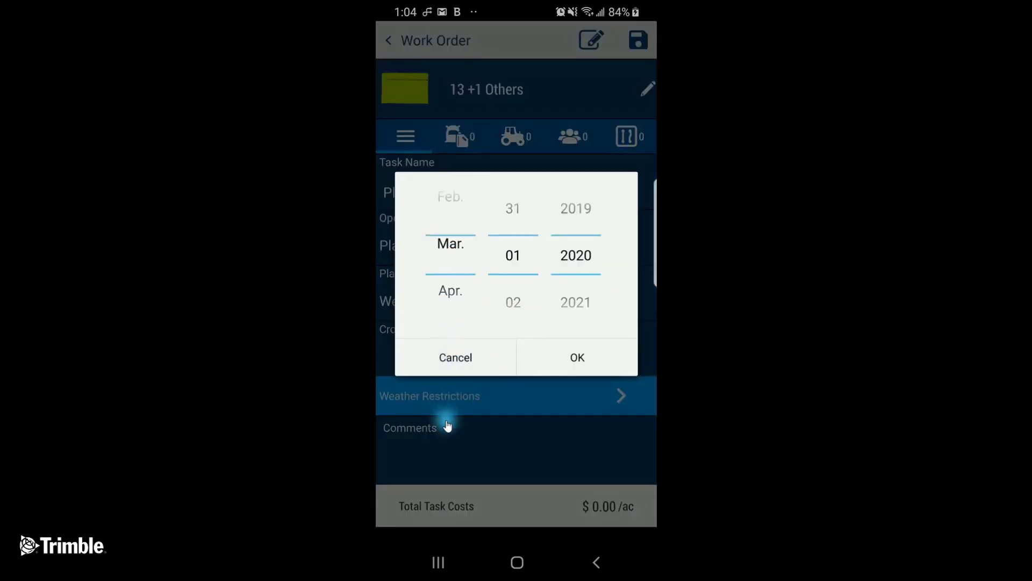
{"action": "left_click", "coordinate": [575, 357]}
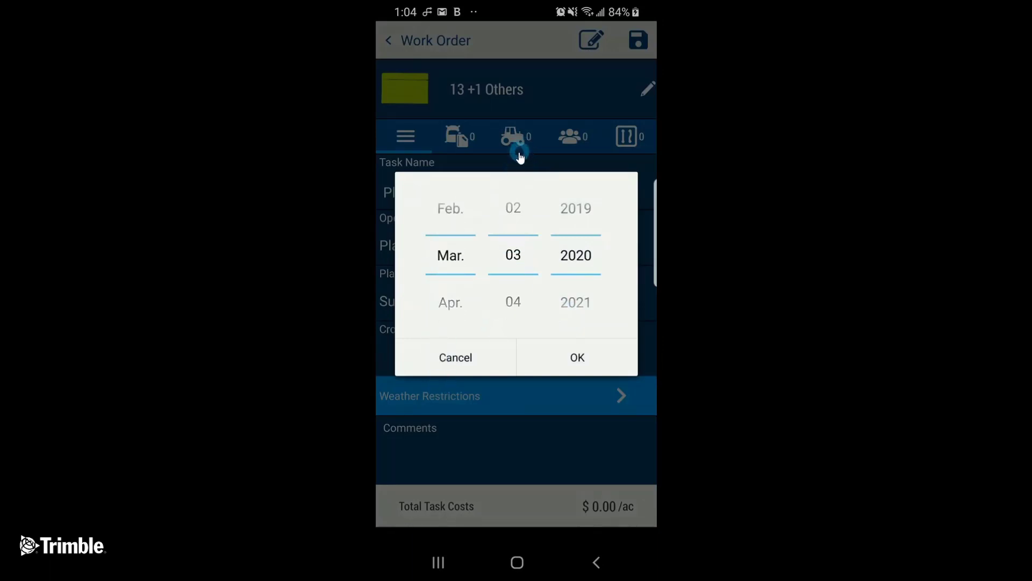
{"action": "left_click", "coordinate": [576, 357]}
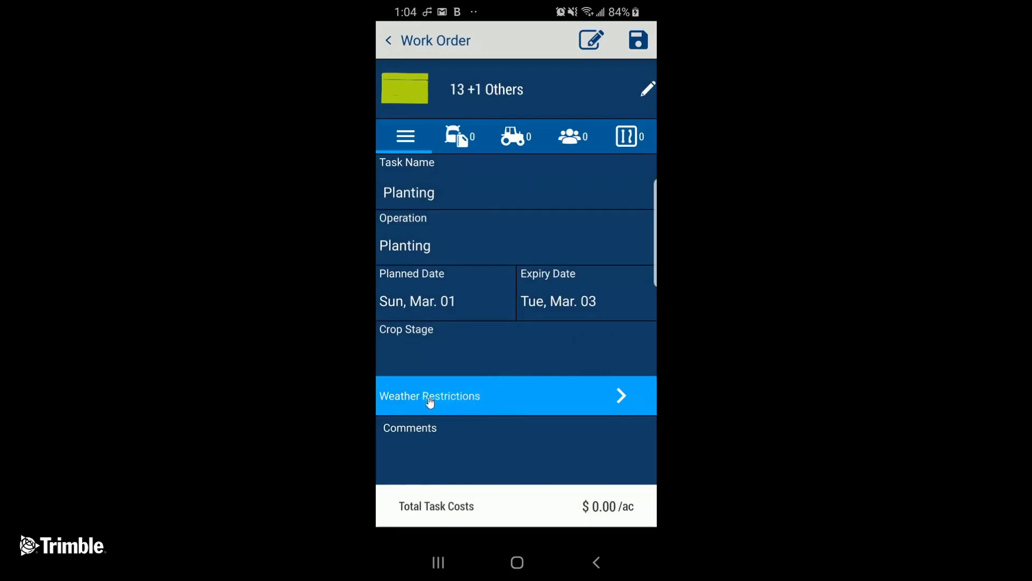
Save a weather restriction capping wind speed at 45 mph maximum.
{"action": "left_click", "coordinate": [430, 396]}
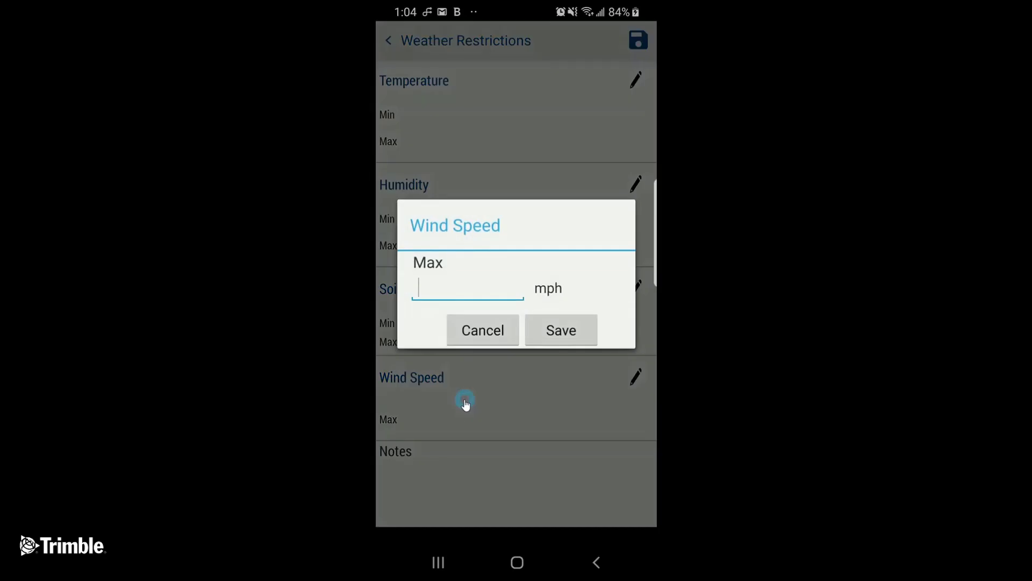
{"action": "type", "text": "45"}
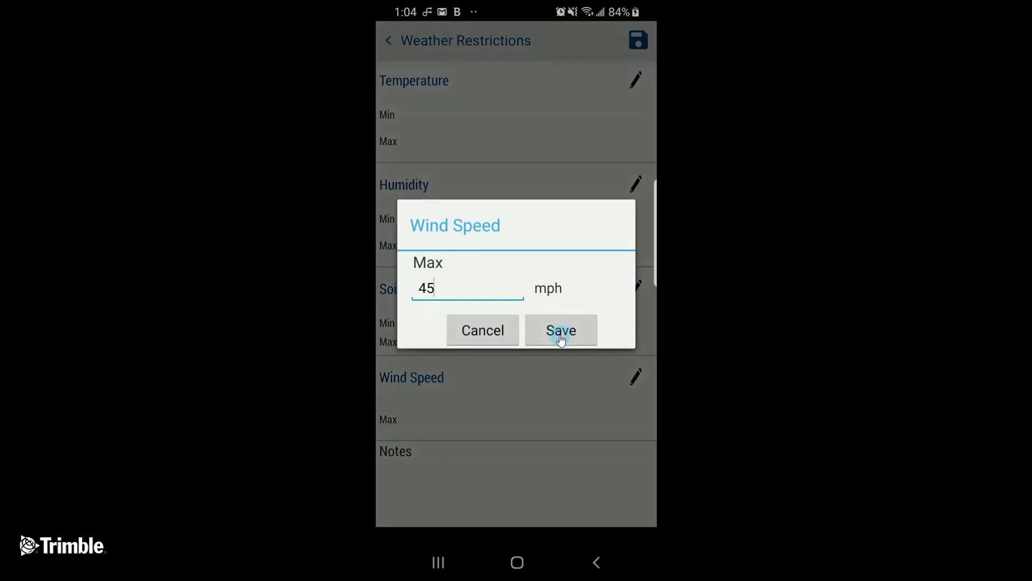
{"action": "left_click", "coordinate": [560, 330]}
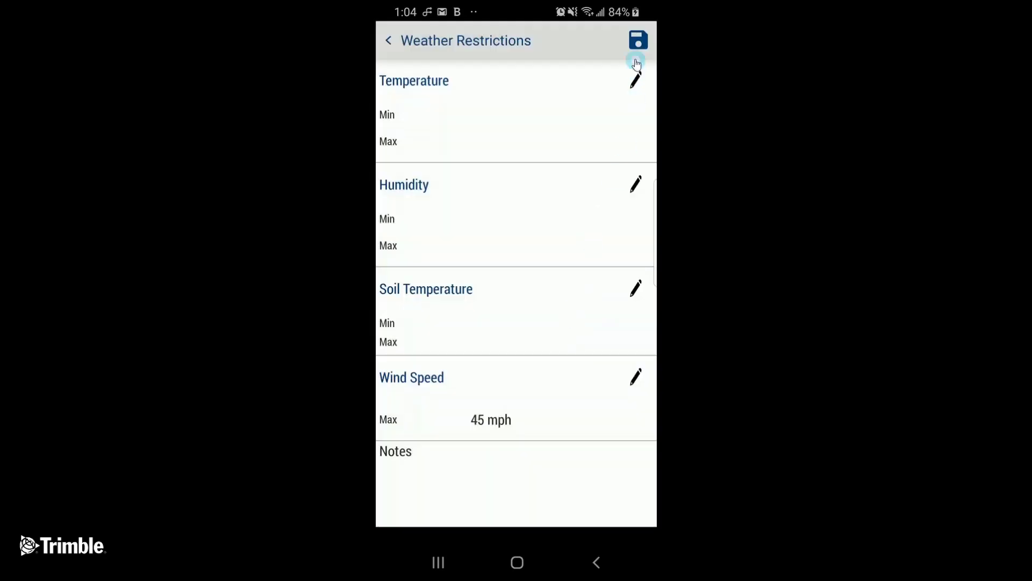
{"action": "left_click", "coordinate": [636, 41]}
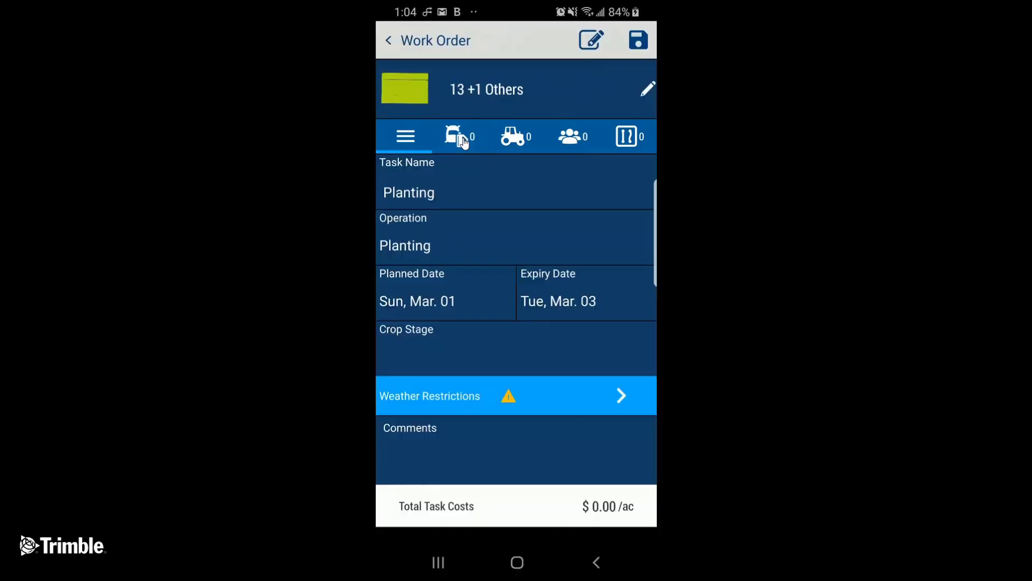
Add Pioneer P1360HR-NM62 corn seed to materials at $250/bag and 1 bag/ac.
{"action": "left_click", "coordinate": [459, 136]}
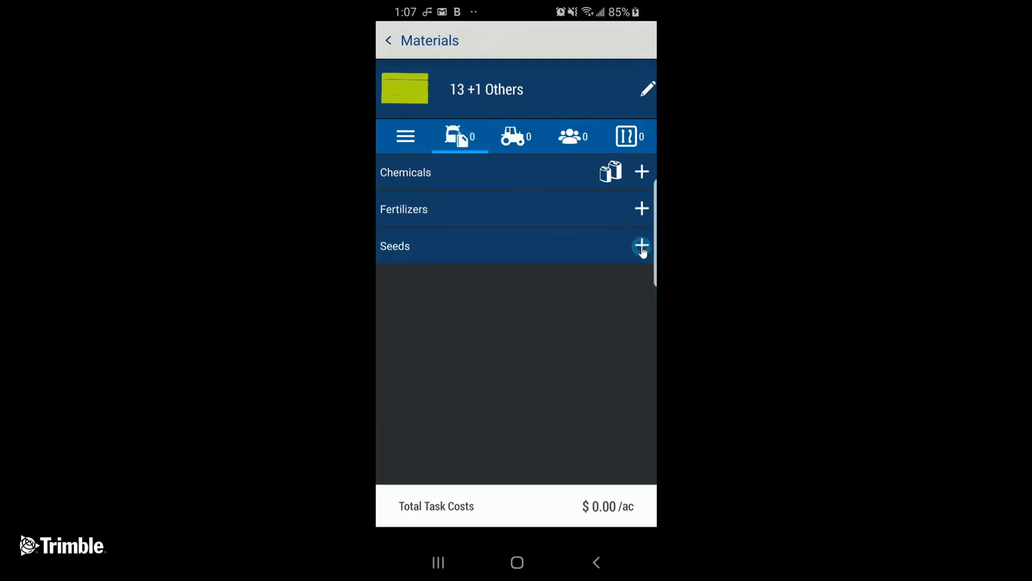
{"action": "left_click", "coordinate": [641, 245]}
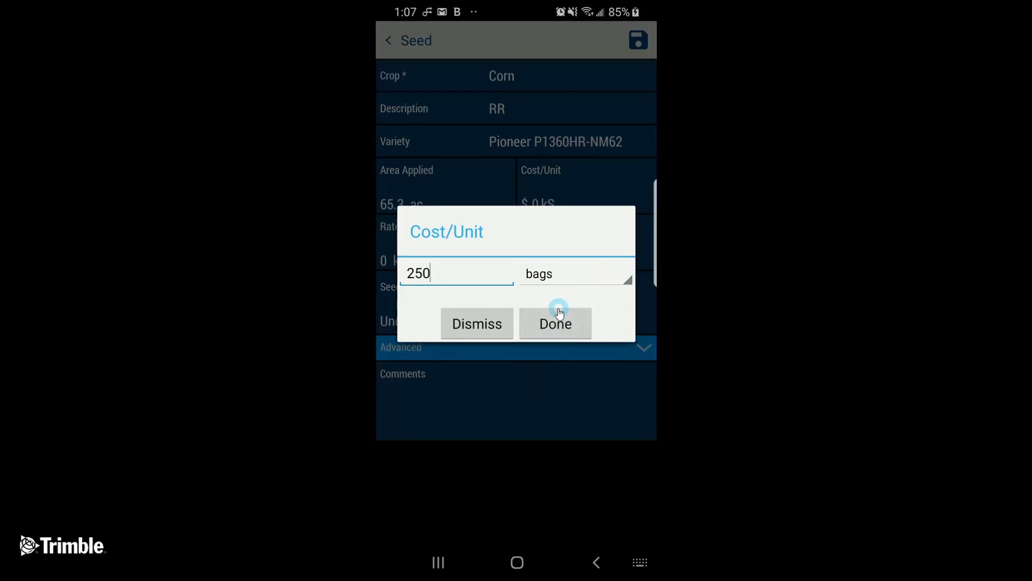
{"action": "left_click", "coordinate": [555, 323]}
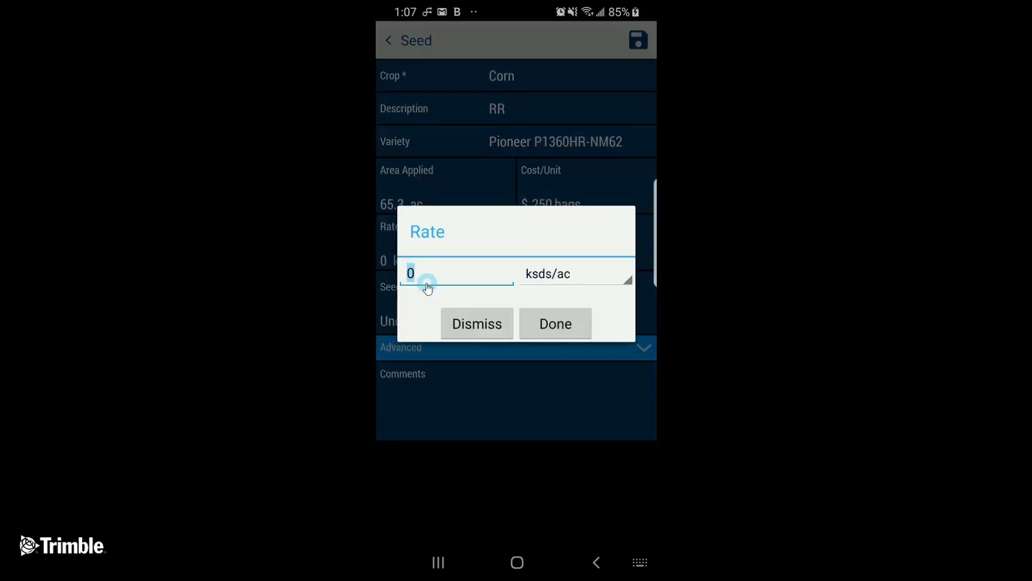
{"action": "left_click", "coordinate": [572, 273]}
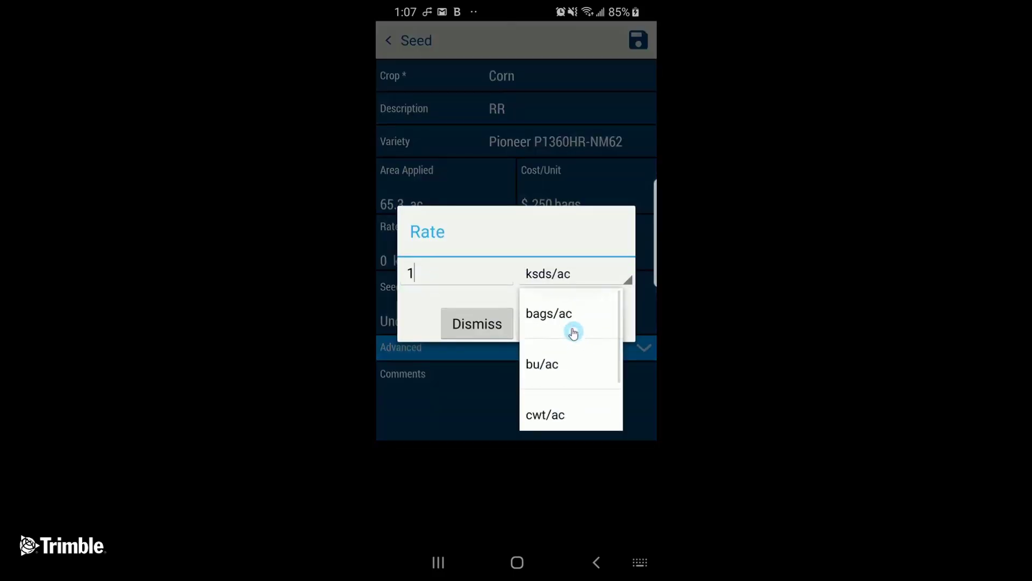
{"action": "left_click", "coordinate": [549, 312]}
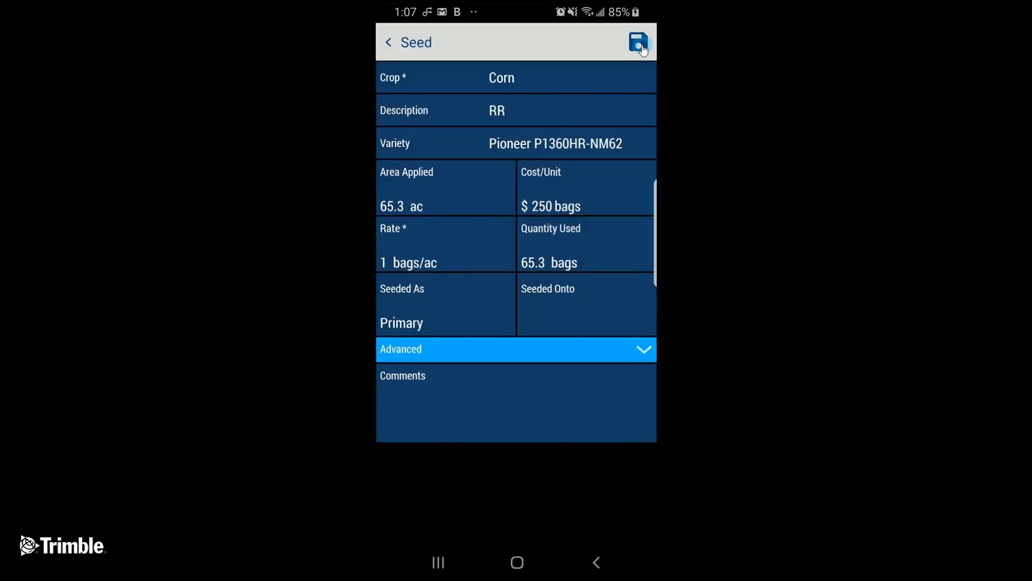
{"action": "left_click", "coordinate": [637, 42]}
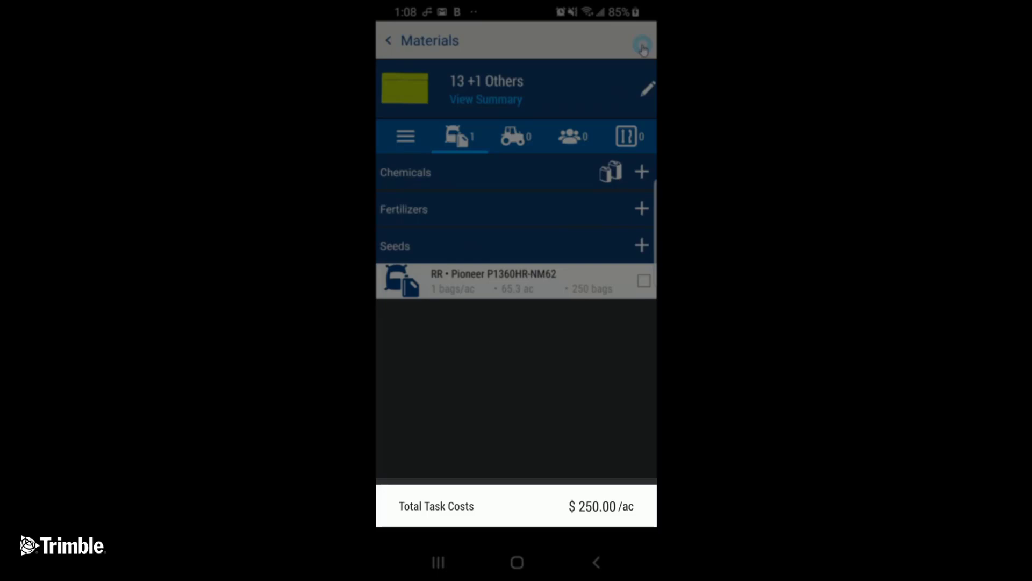
{"action": "mouse_move", "coordinate": [596, 89]}
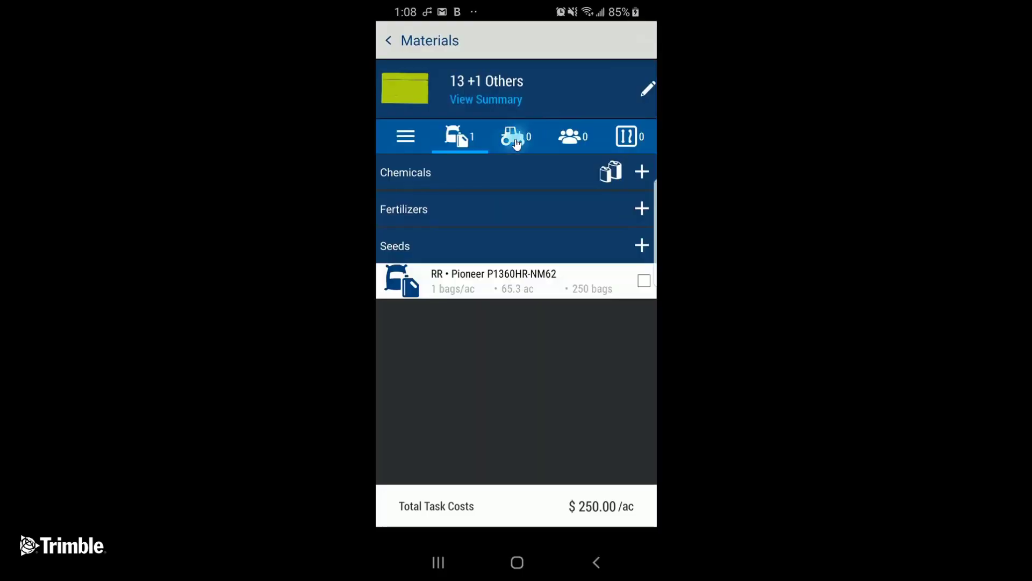
Add the CNH 1200 implement and a Tractor vehicle, raising costs to $280.00/ac.
{"action": "left_click", "coordinate": [516, 136]}
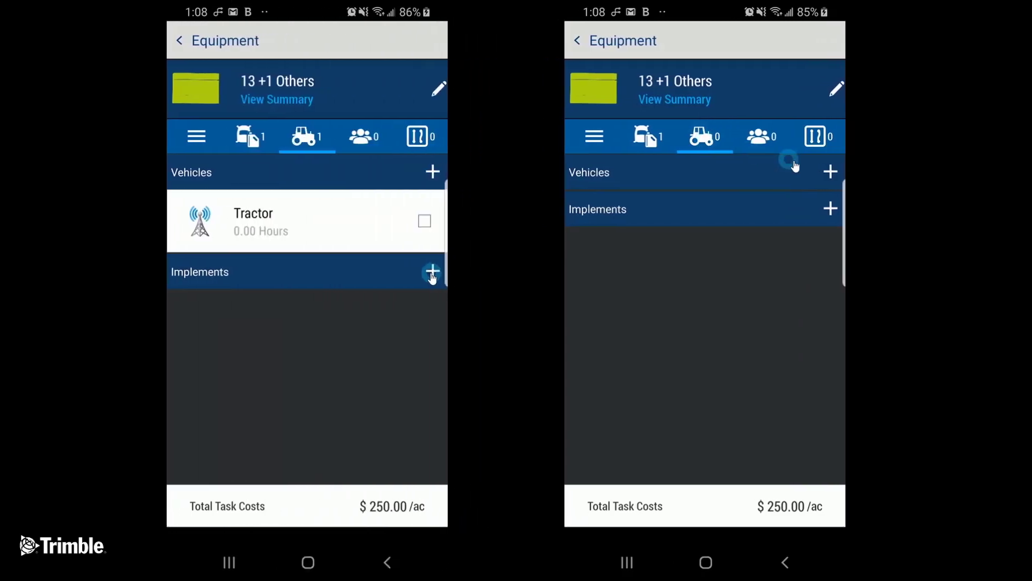
{"action": "left_click", "coordinate": [433, 271]}
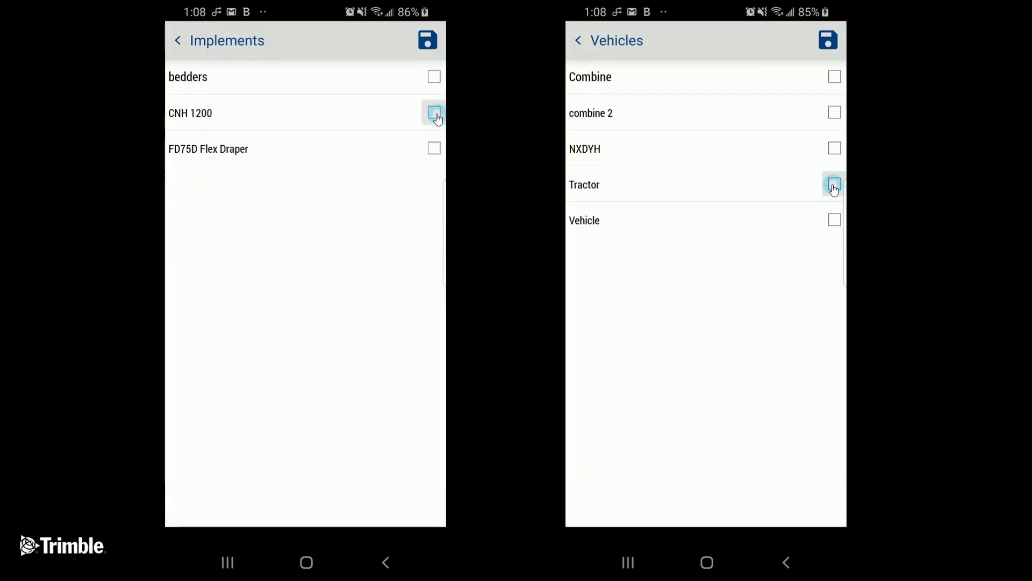
{"action": "left_click", "coordinate": [434, 112]}
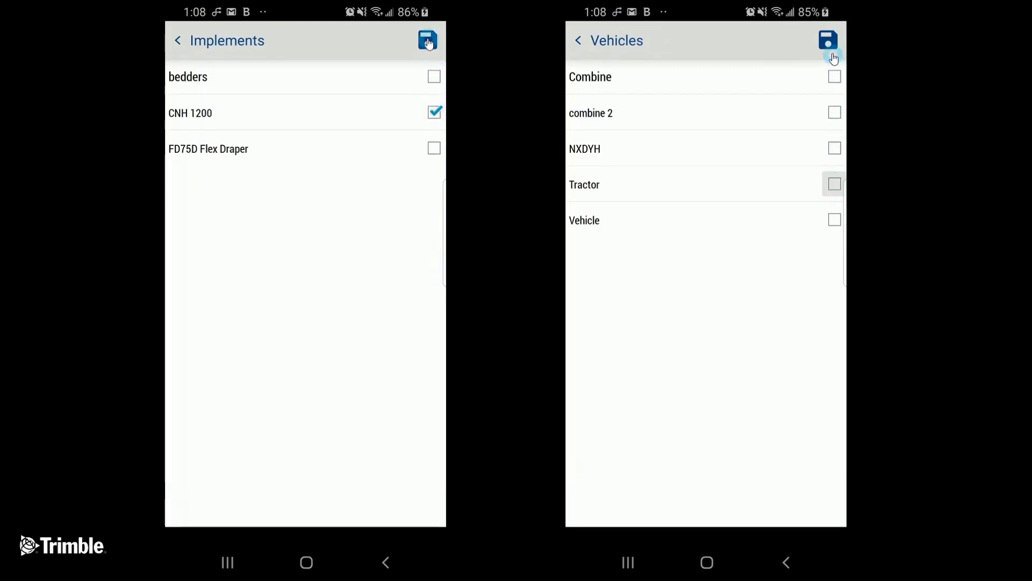
{"action": "left_click", "coordinate": [834, 184]}
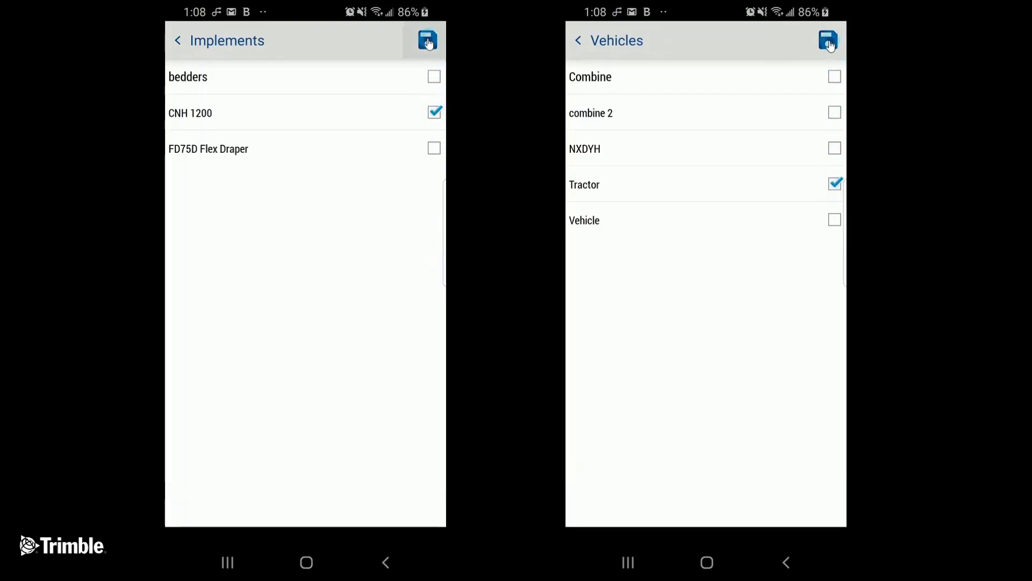
{"action": "left_click", "coordinate": [428, 41]}
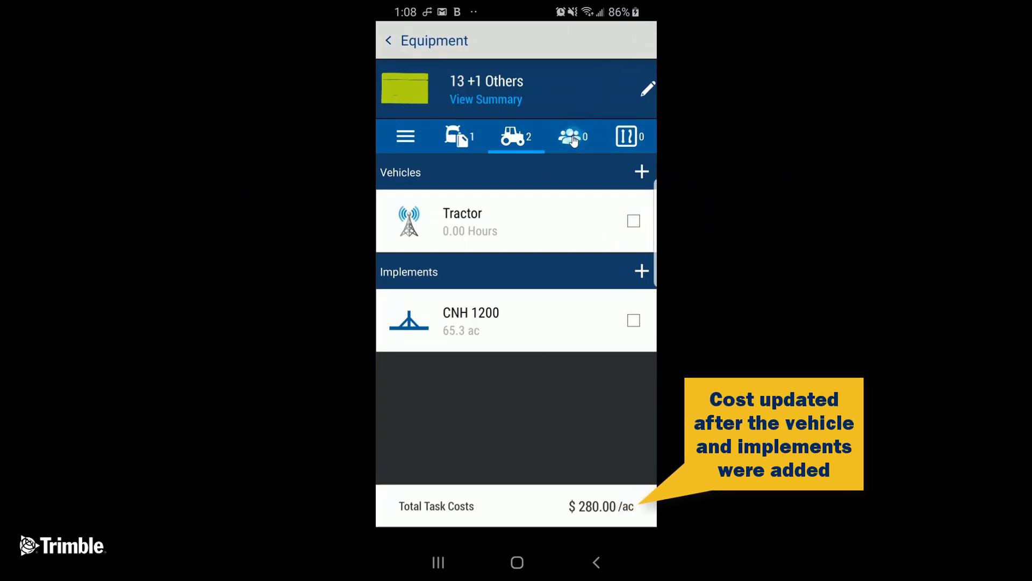
{"action": "left_click", "coordinate": [572, 136]}
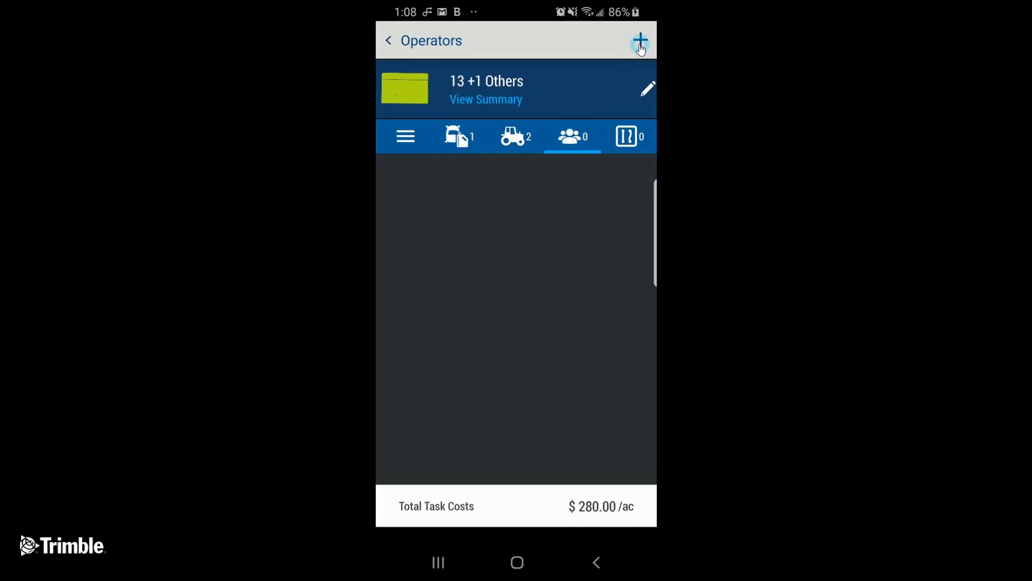
{"action": "left_click", "coordinate": [639, 40]}
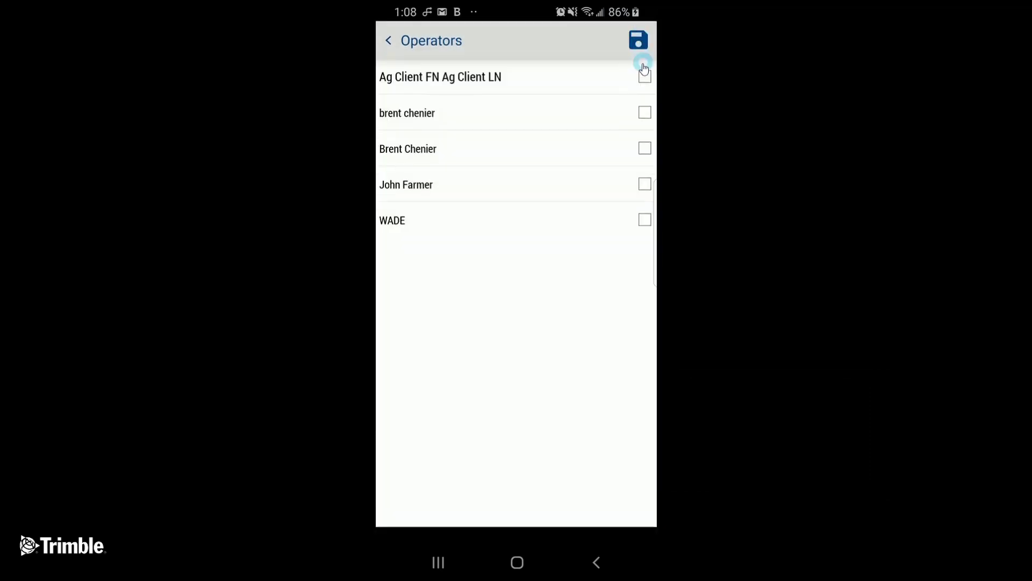
{"action": "left_click", "coordinate": [645, 182]}
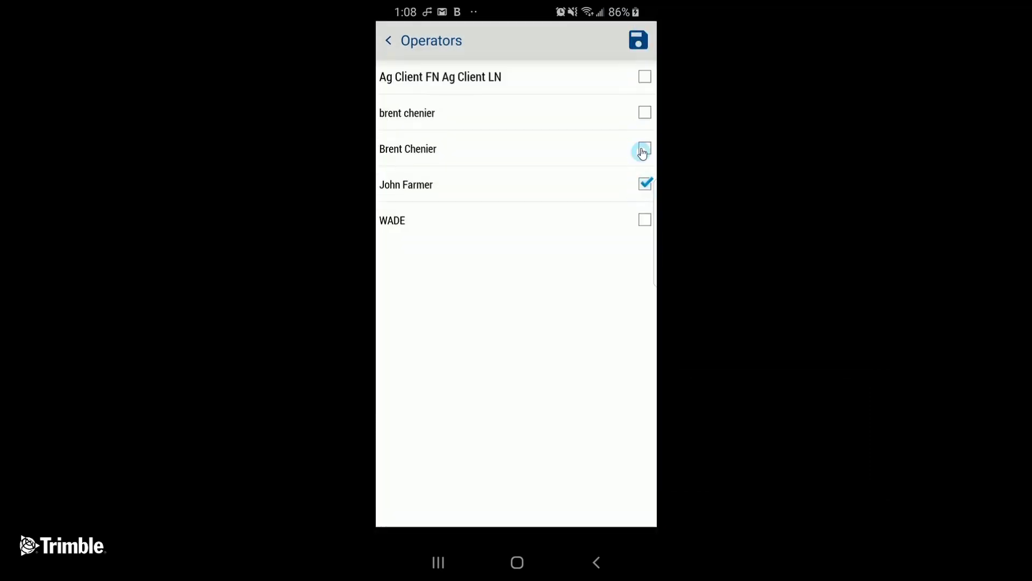
{"action": "left_click", "coordinate": [637, 40]}
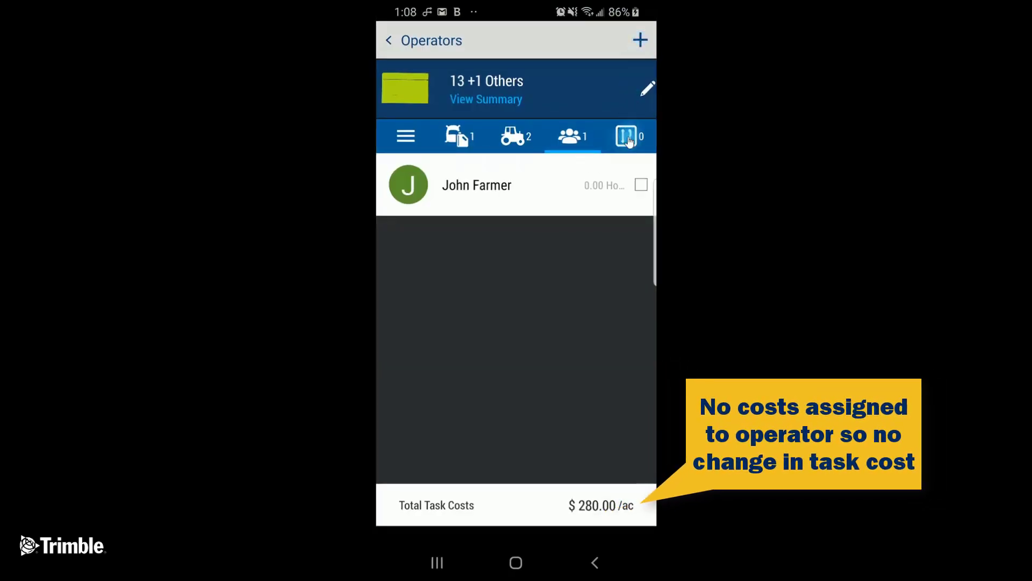
Add field 14's AB Line 1 and AB Line 2 as active guidance lines.
{"action": "left_click", "coordinate": [627, 136]}
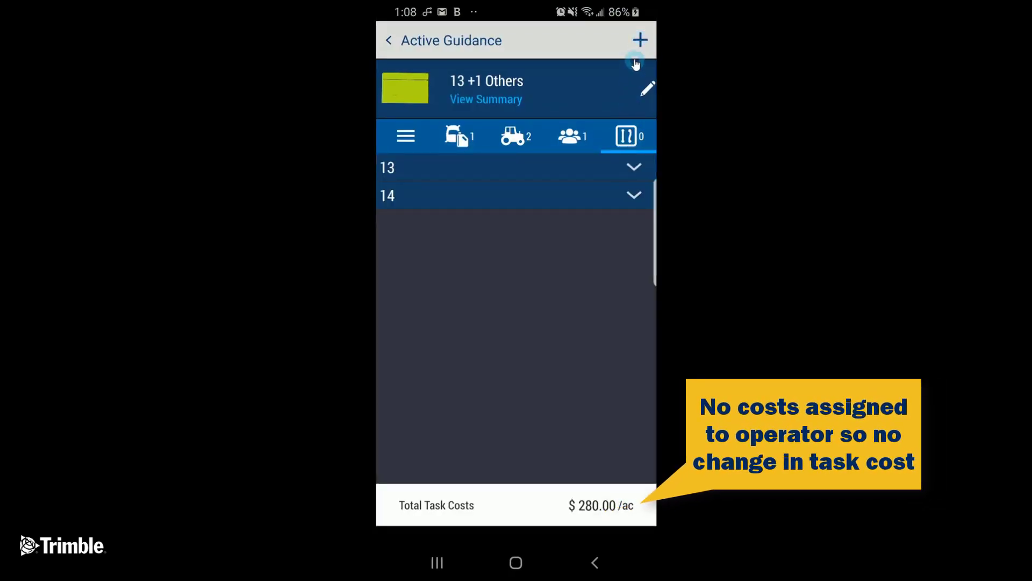
{"action": "left_click", "coordinate": [639, 40]}
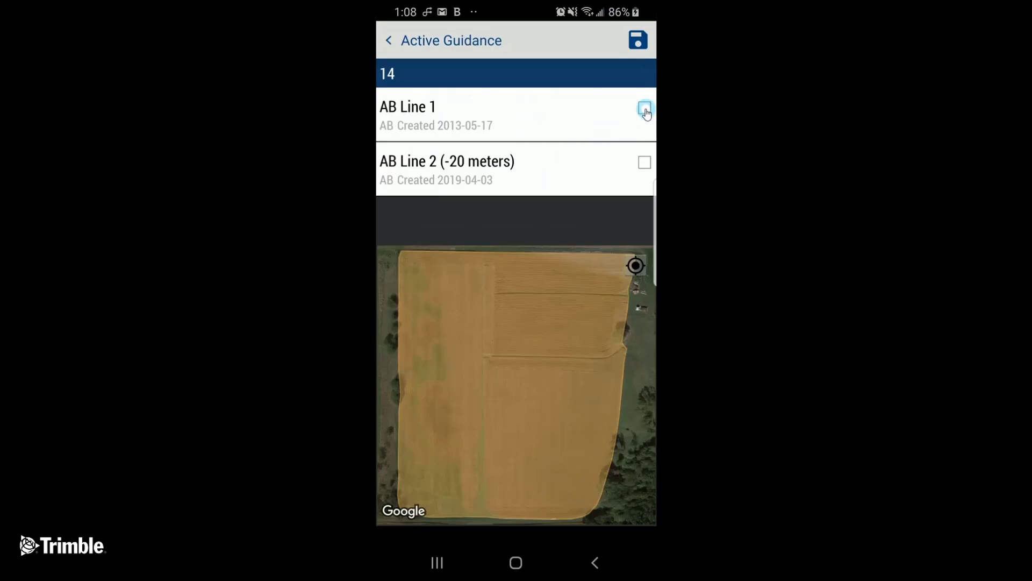
{"action": "left_click", "coordinate": [644, 109]}
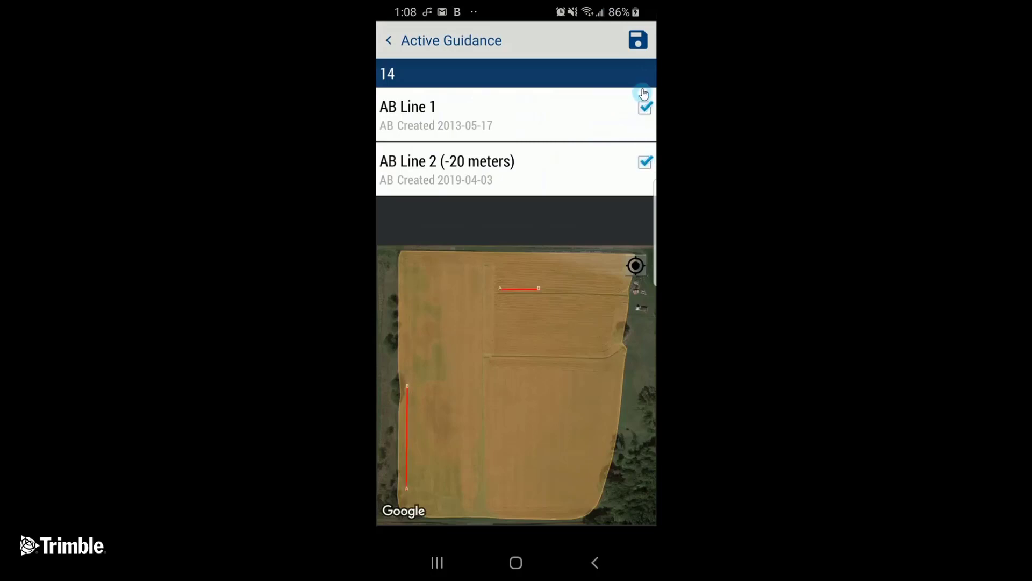
{"action": "left_click", "coordinate": [388, 41]}
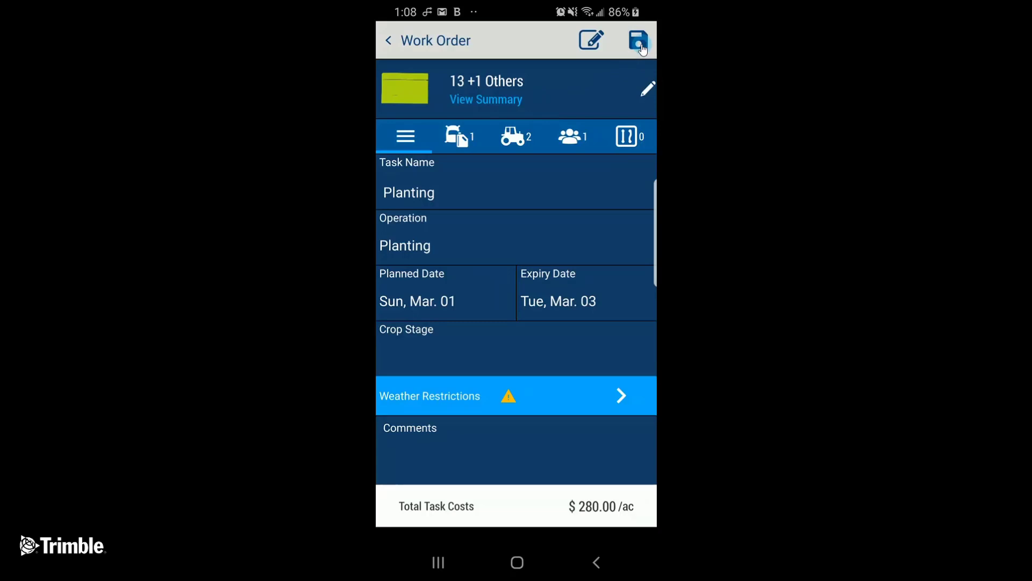
Save the Planting work order, go back to the Demo Farms dashboard, and sync.
{"action": "left_click", "coordinate": [637, 40]}
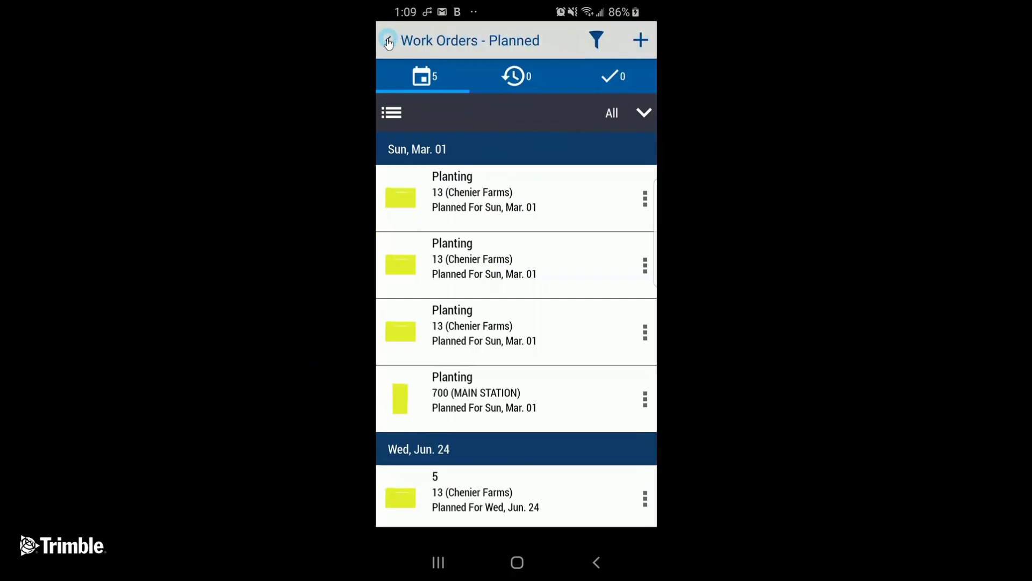
{"action": "left_click", "coordinate": [388, 40]}
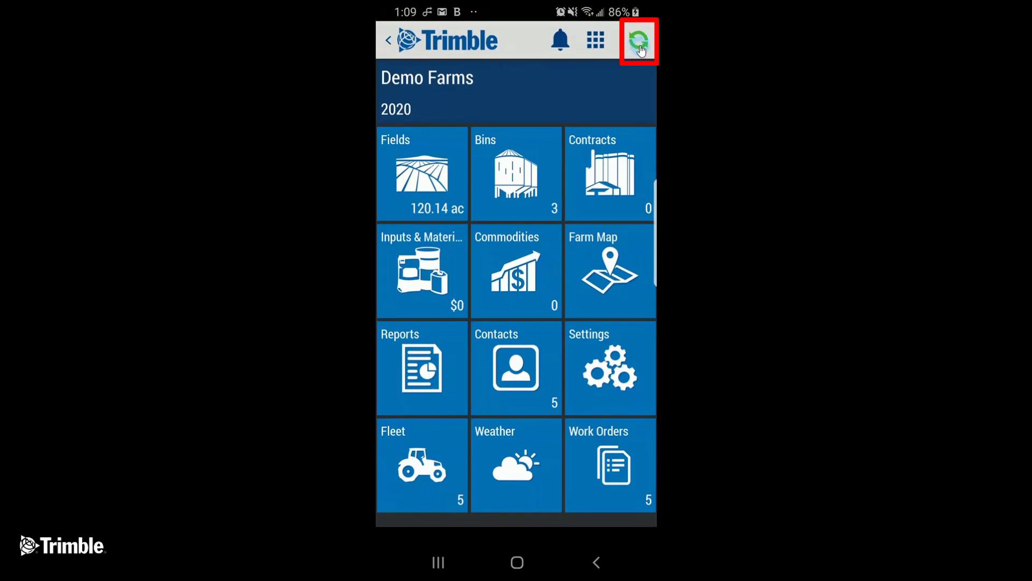
{"action": "left_click", "coordinate": [637, 39]}
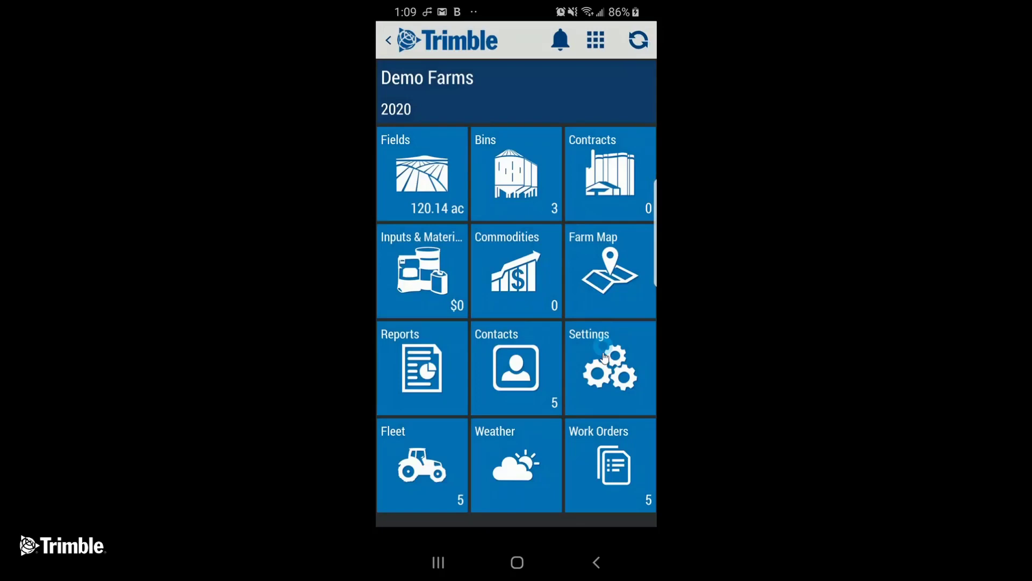
{"action": "mouse_move", "coordinate": [605, 467]}
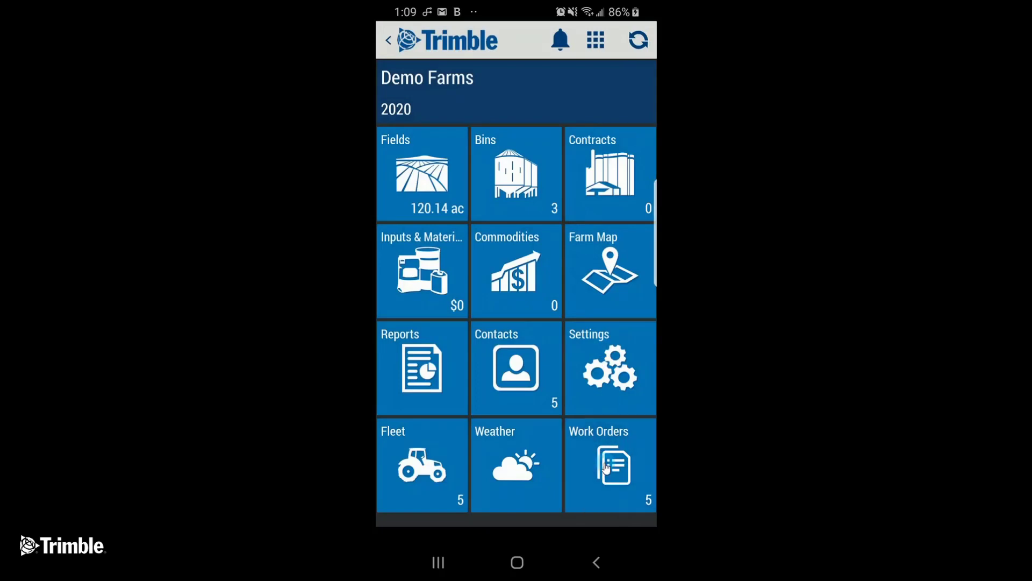
Select the two planting work orders, including MAIN STATION, and share them via Gmail.
{"action": "left_click", "coordinate": [609, 464]}
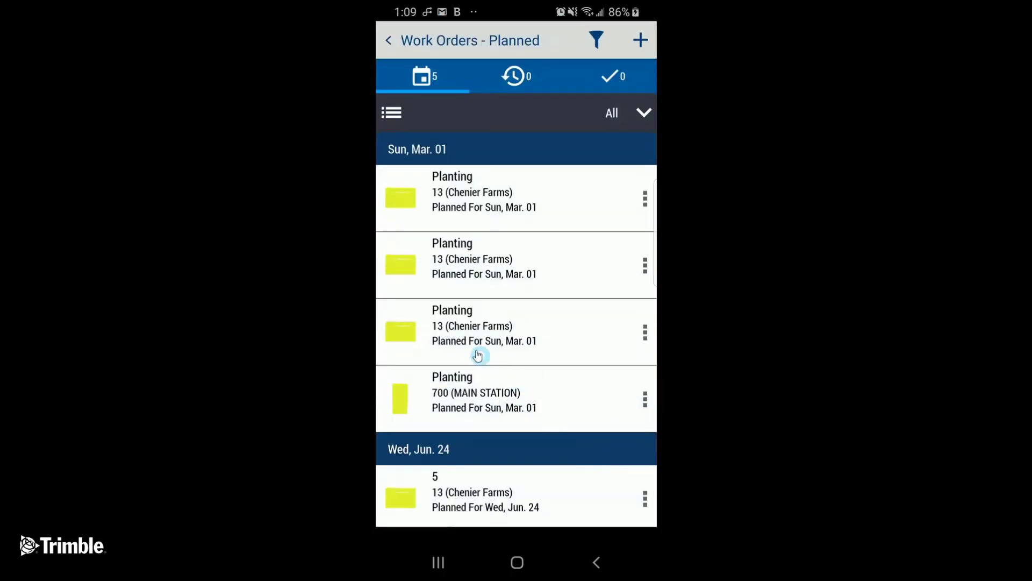
{"action": "mouse_move", "coordinate": [388, 194]}
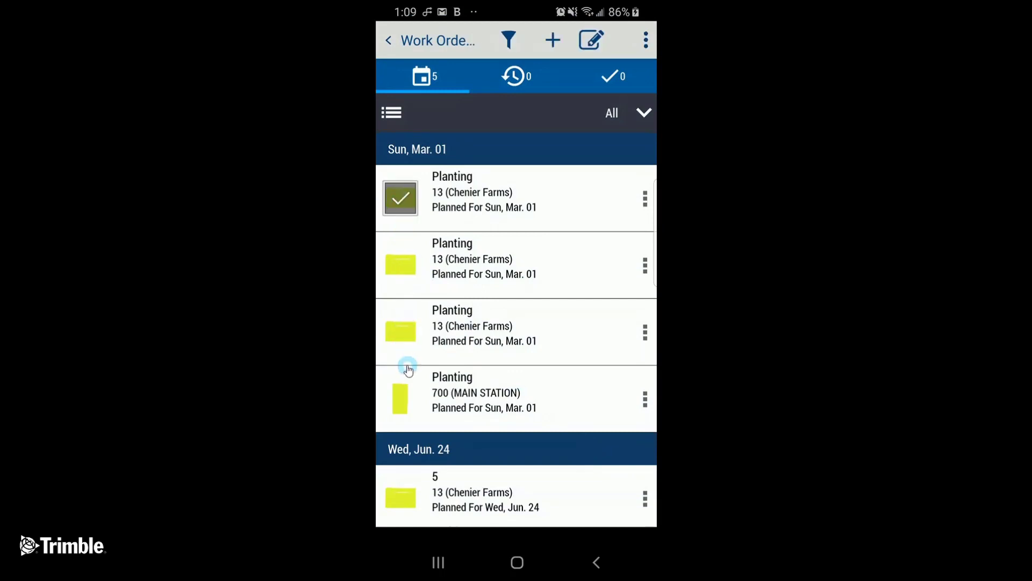
{"action": "left_click", "coordinate": [399, 399]}
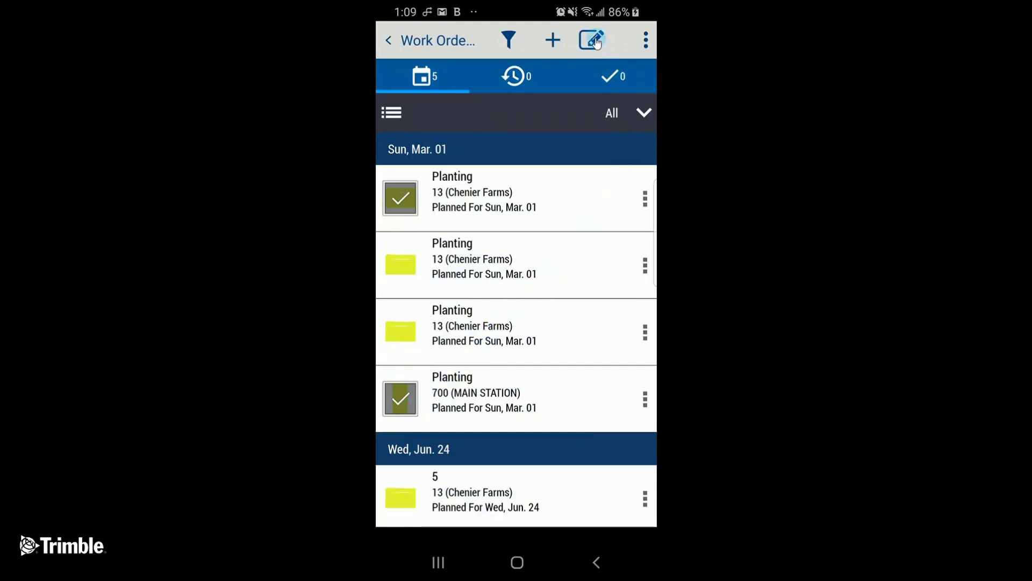
{"action": "left_click", "coordinate": [590, 40]}
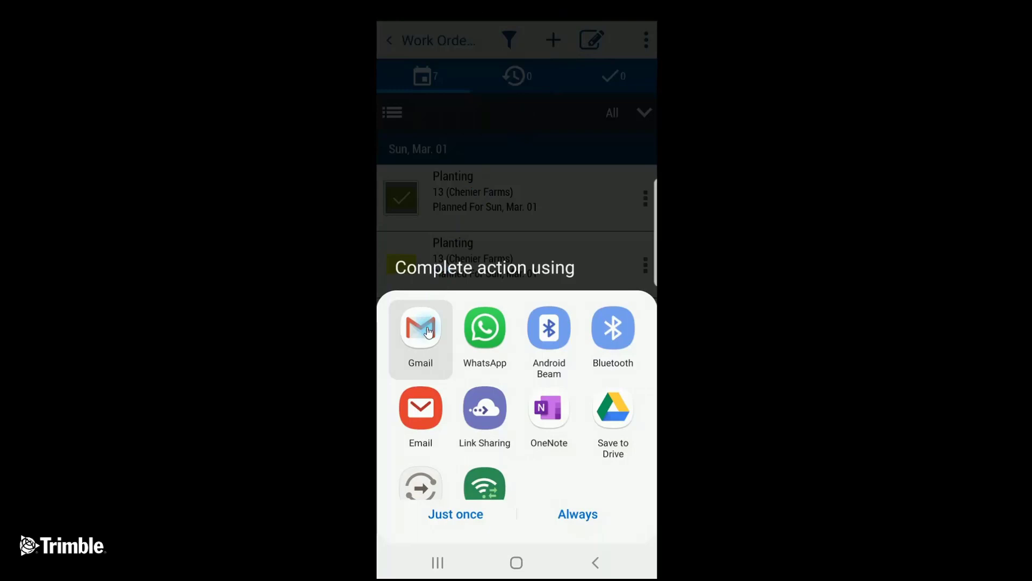
{"action": "left_click", "coordinate": [420, 328]}
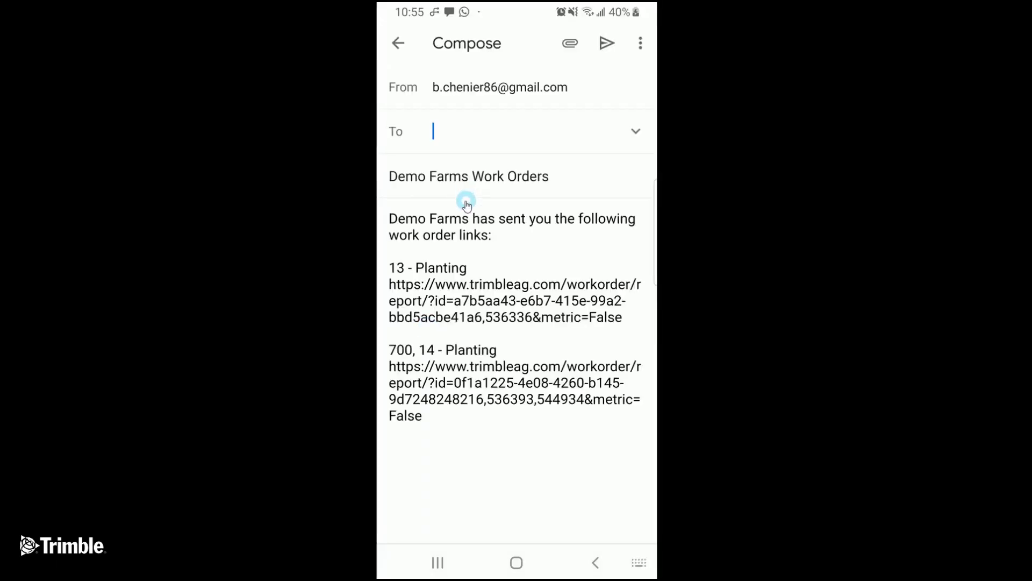
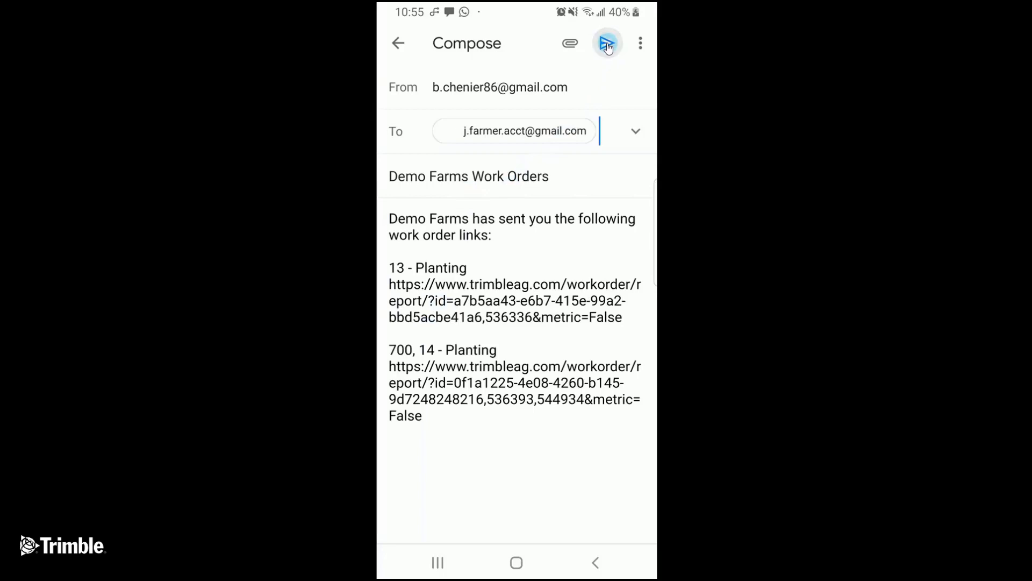
{"action": "left_click", "coordinate": [607, 43]}
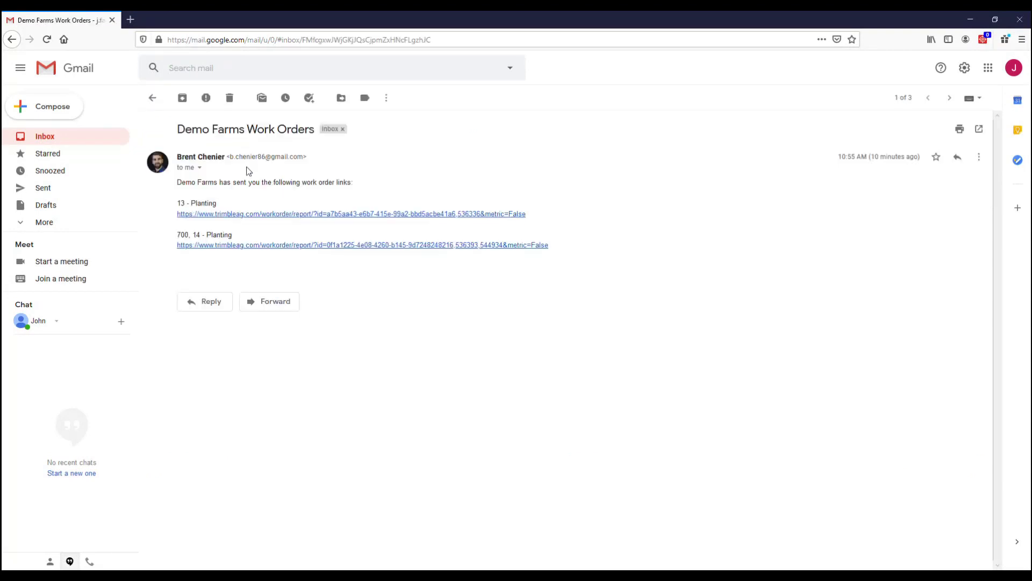
Follow the '700, 14 - Planting' report link in the received email.
{"action": "left_click", "coordinate": [362, 244]}
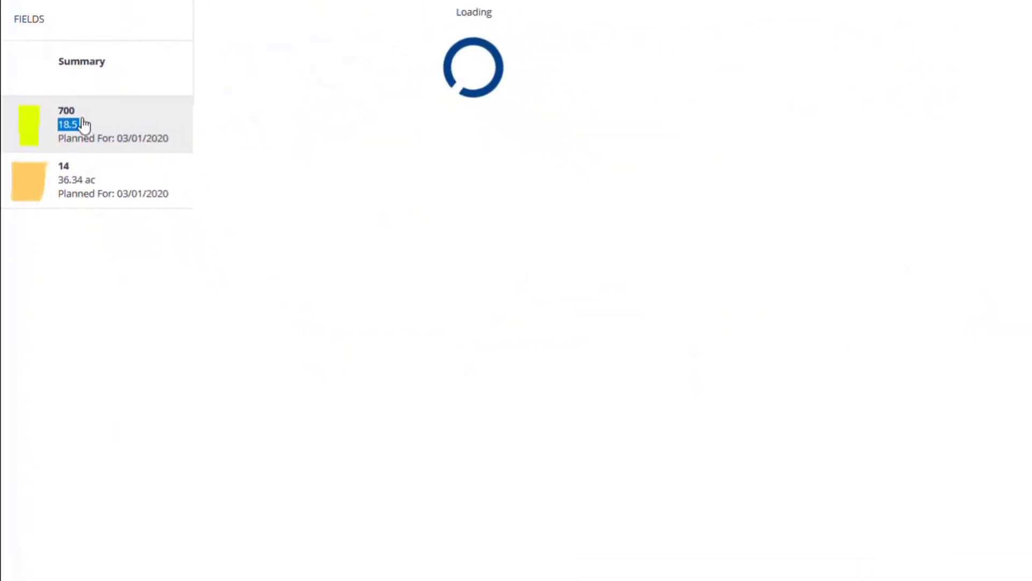
Select field 700 in the report's Fields list to load its planting details.
{"action": "left_click", "coordinate": [65, 122]}
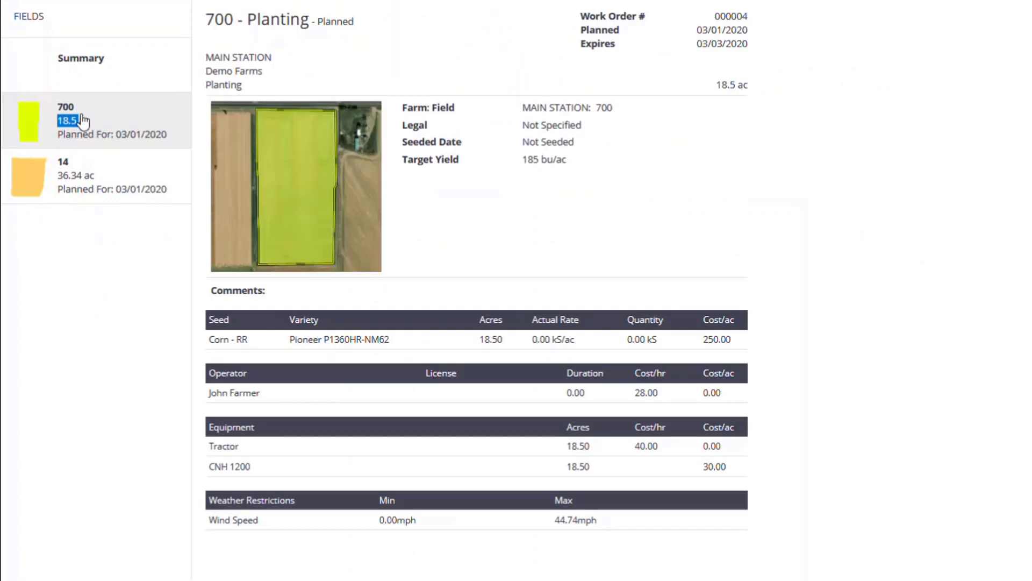